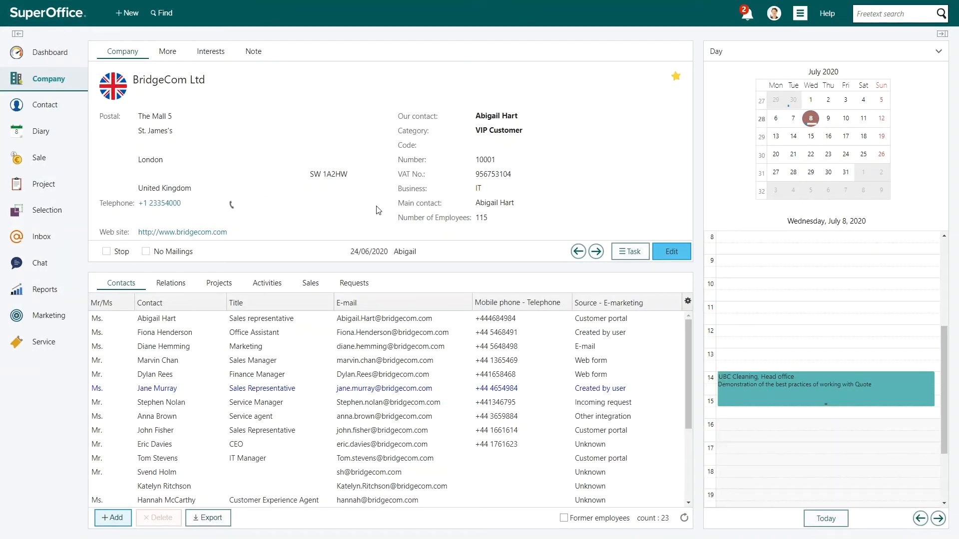
- Search the Company quick list for 'Sun Tra' to register Sun Travel as a new company
left_click(51, 78)
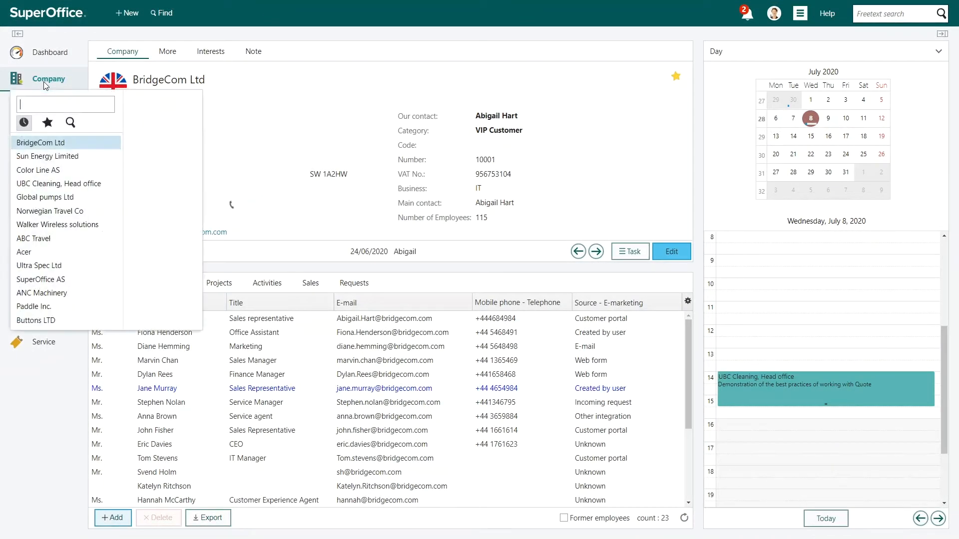
type("Sun")
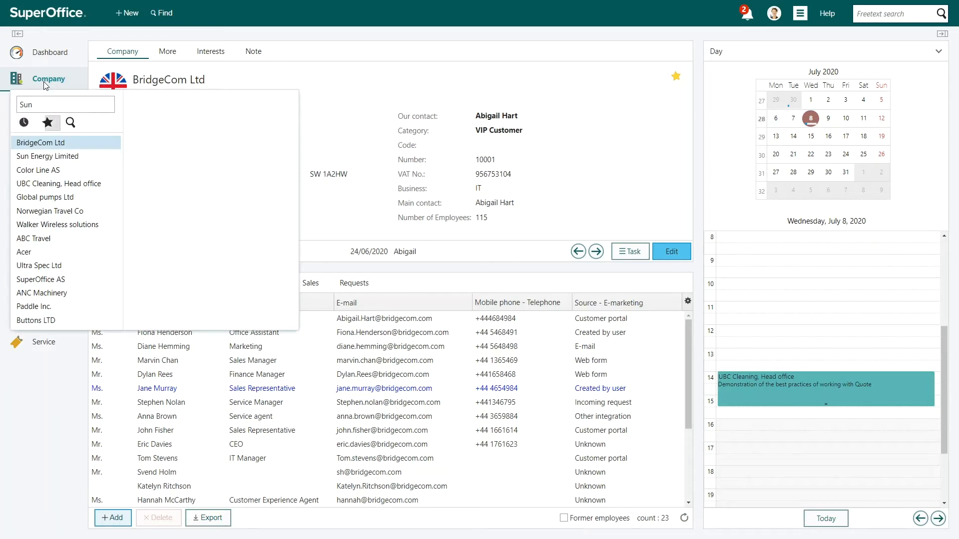
type("Travel")
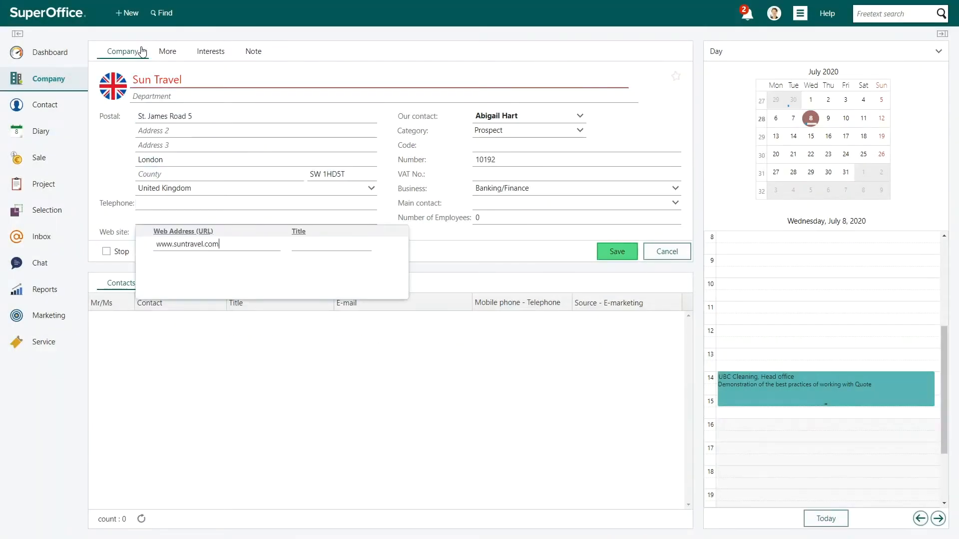
left_click(616, 252)
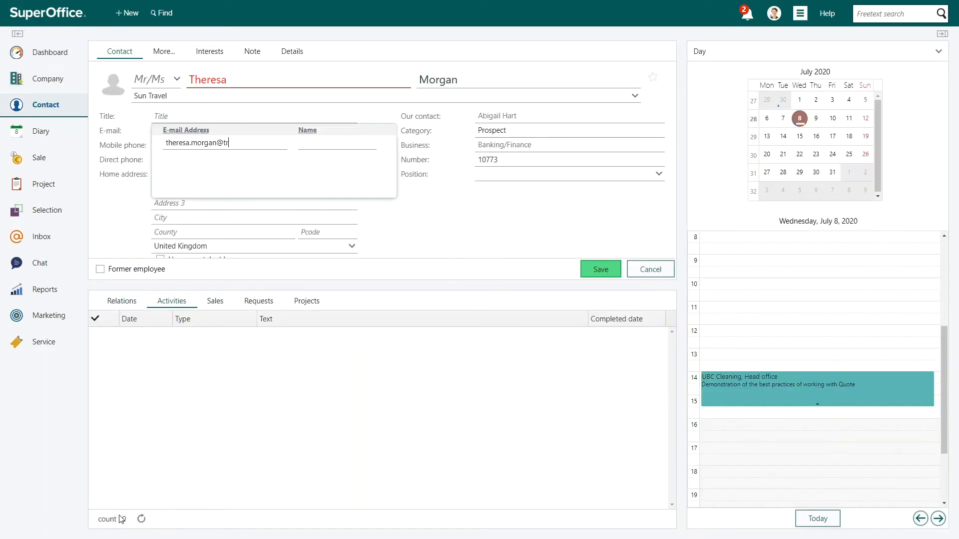
left_click(599, 269)
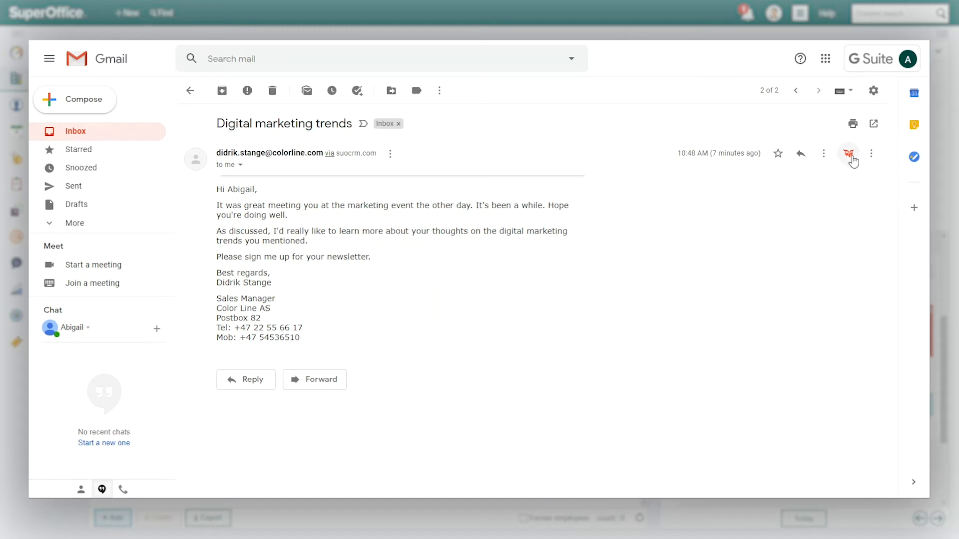
left_click(848, 154)
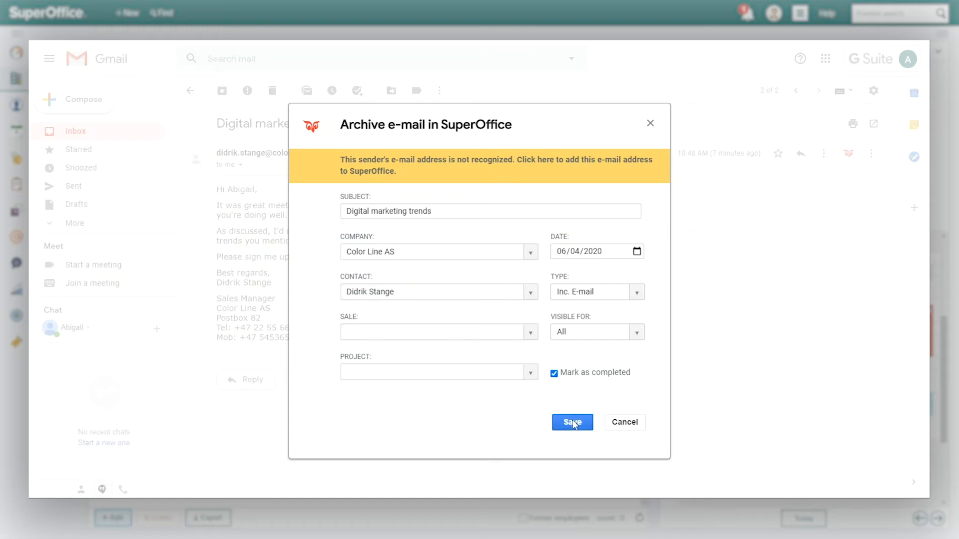
left_click(571, 422)
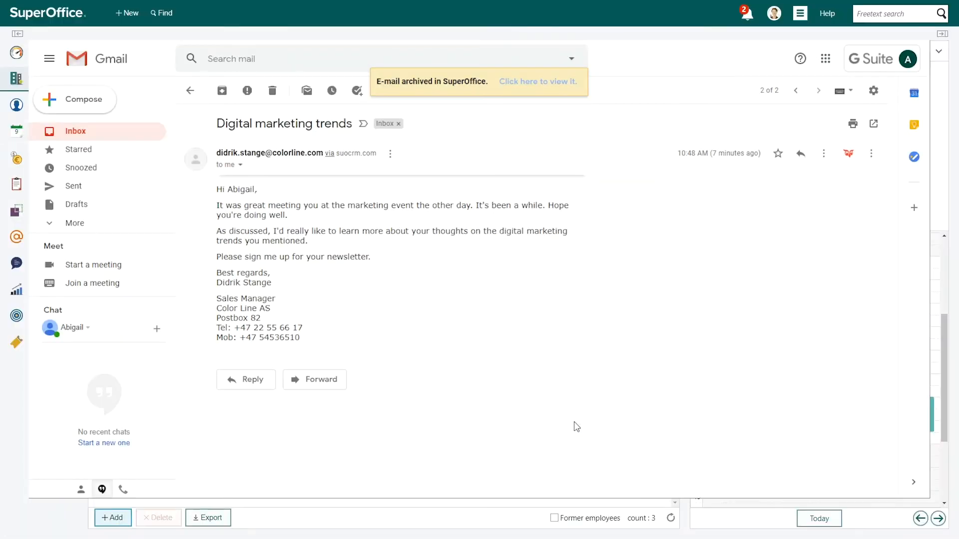
left_click(538, 81)
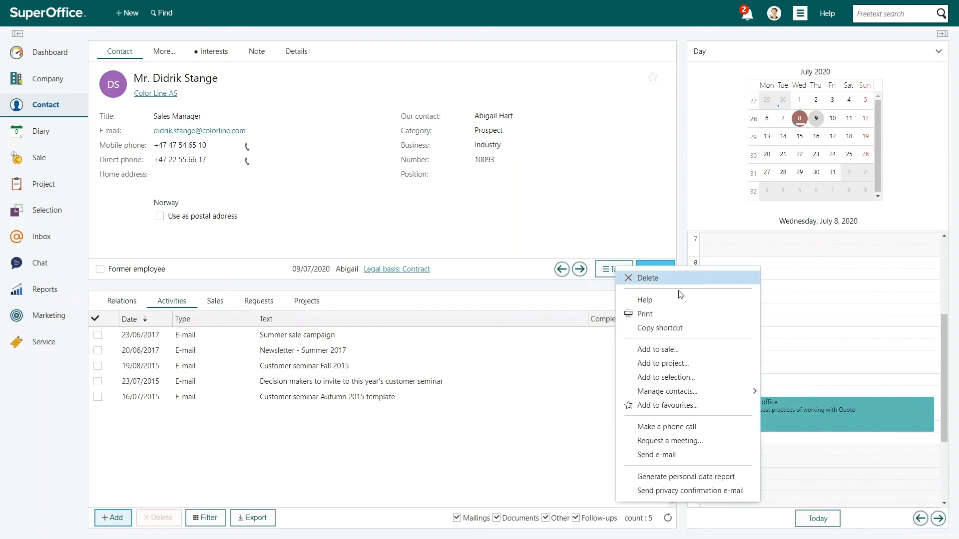
left_click(691, 490)
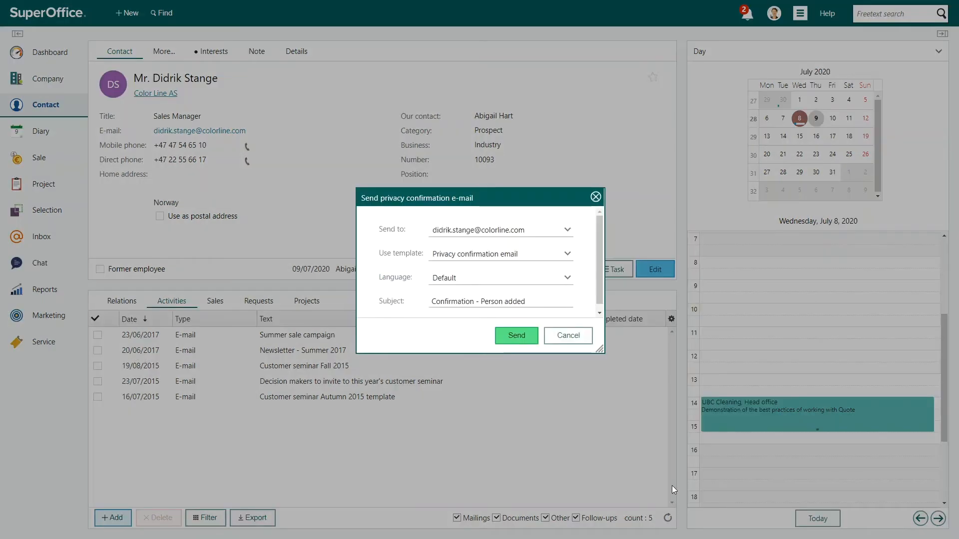
left_click(515, 336)
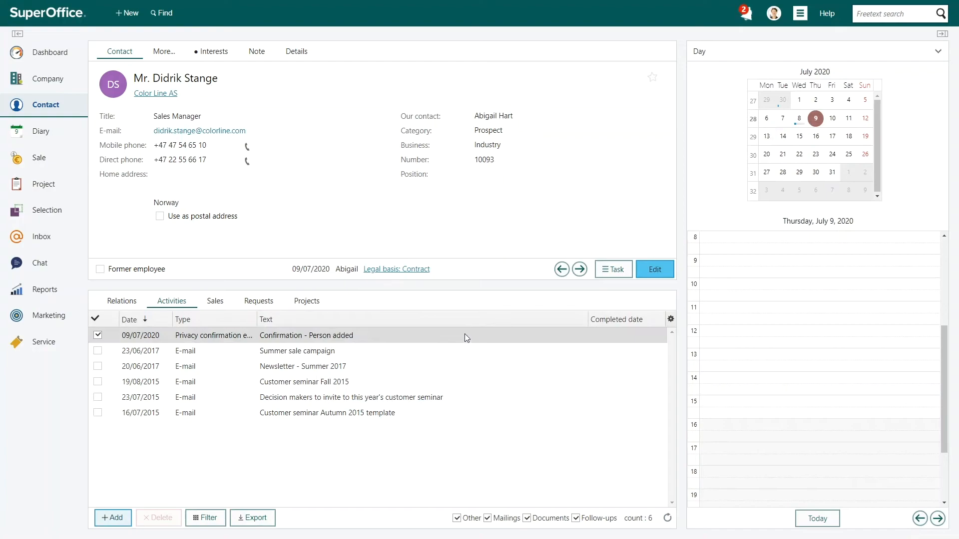
double_click(305, 336)
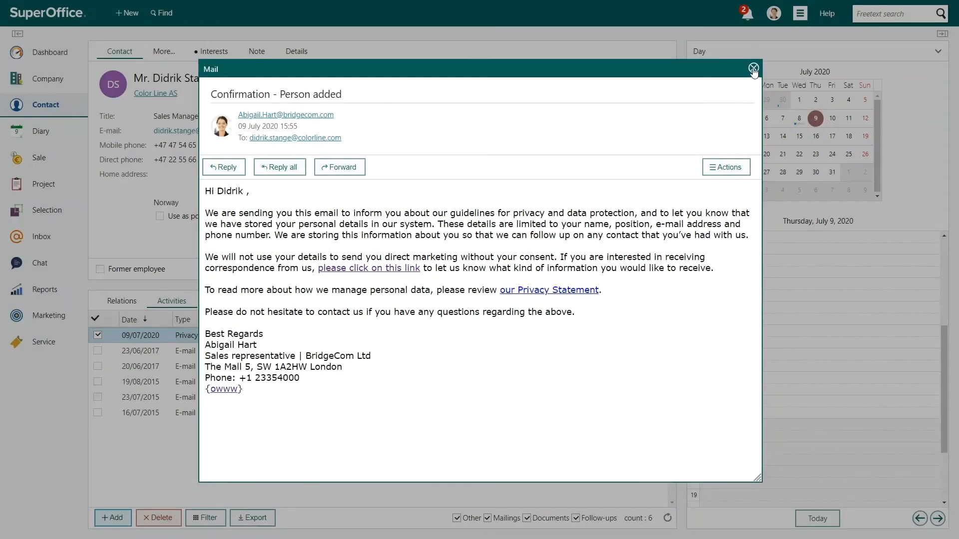
left_click(753, 68)
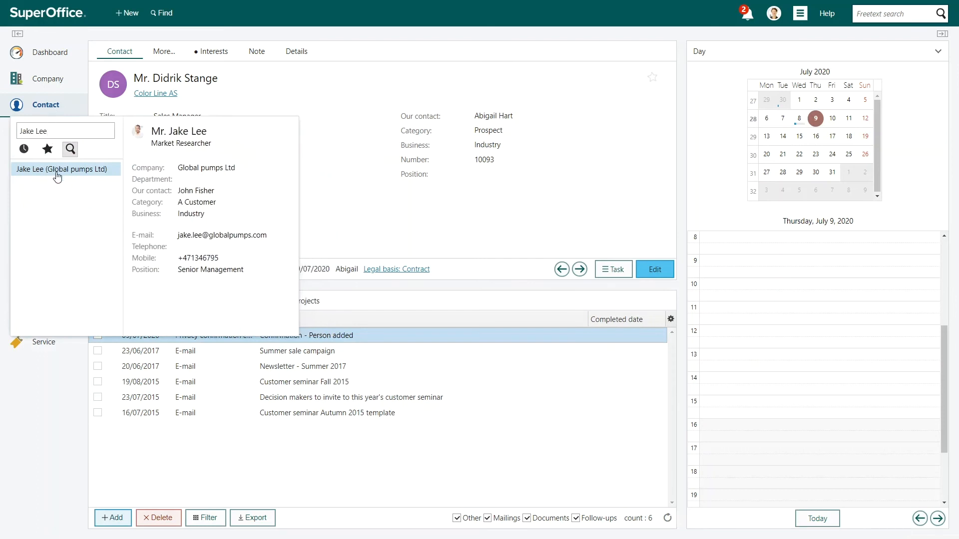
left_click(63, 168)
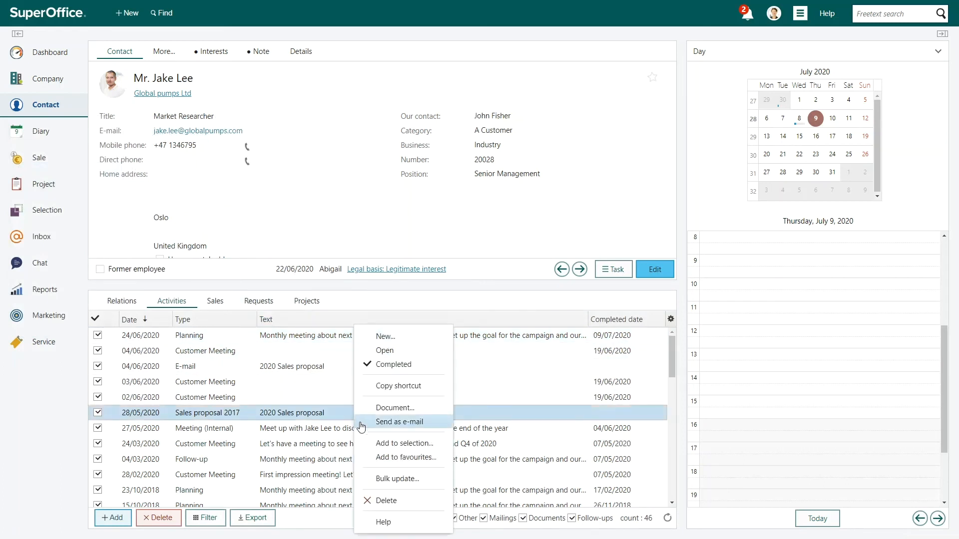
left_click(398, 421)
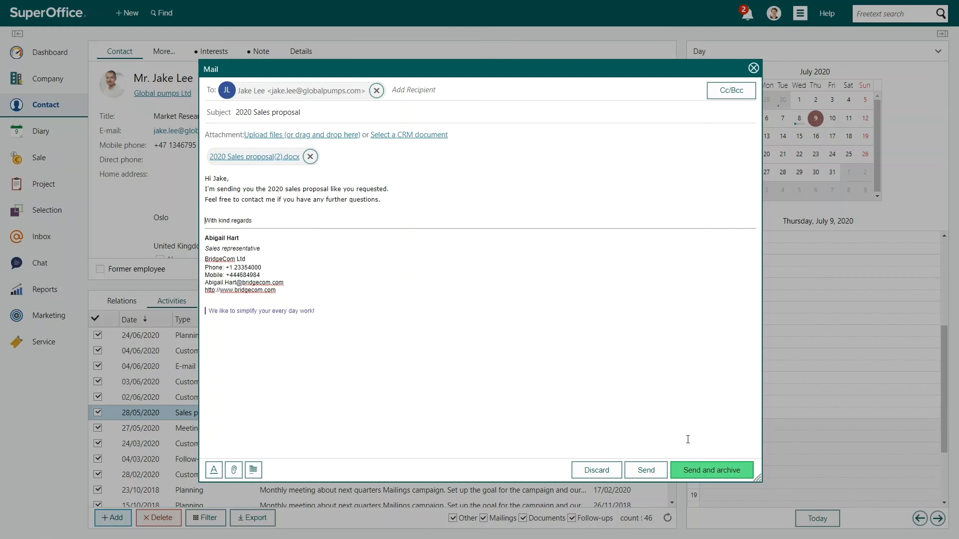
left_click(711, 471)
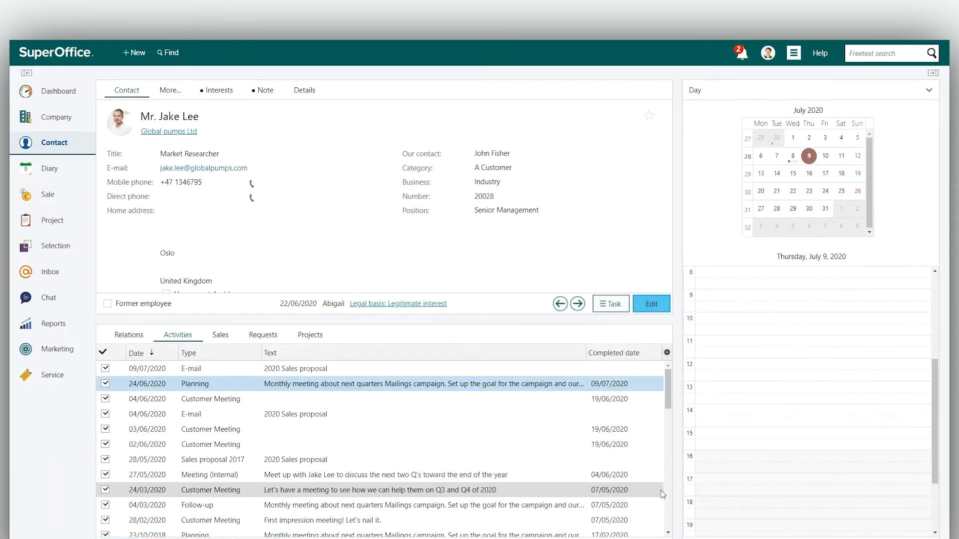